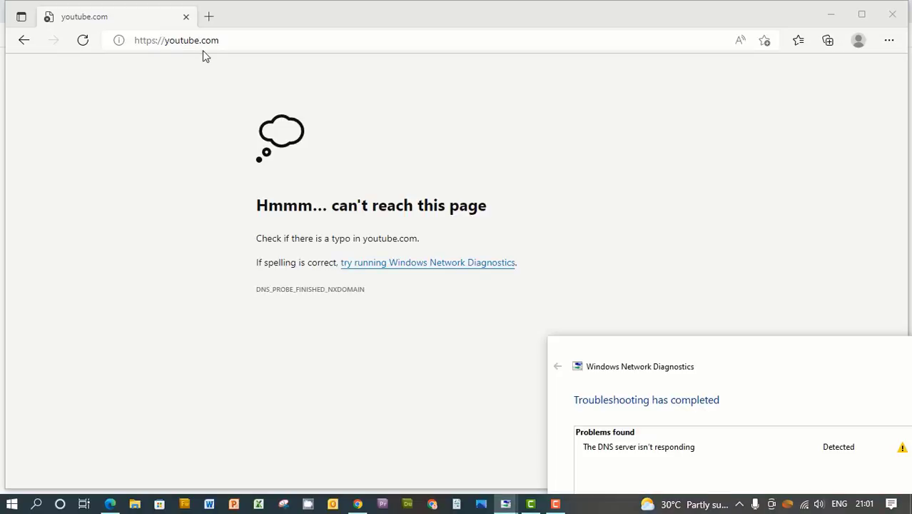
{"action": "mouse_move", "coordinate": [753, 359]}
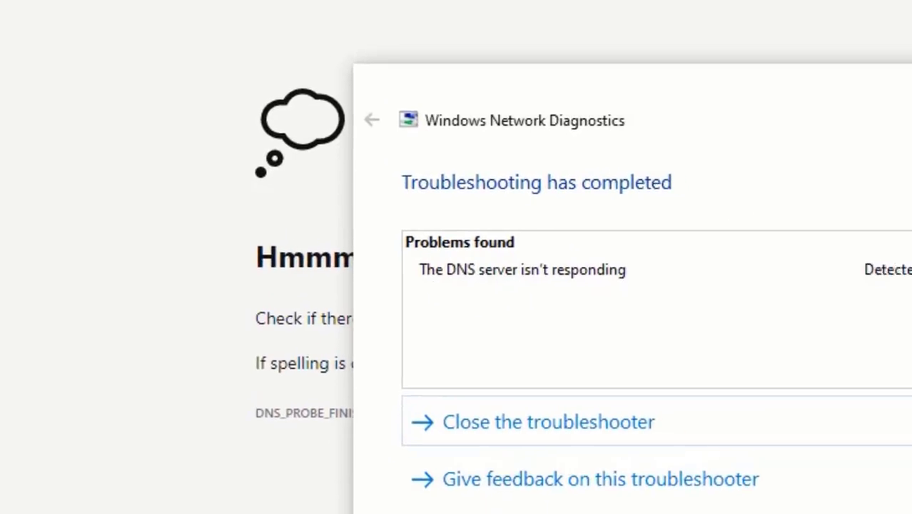
Dismiss the network troubleshooter and check the Wi-Fi connection status from the taskbar
{"action": "left_click", "coordinate": [548, 421]}
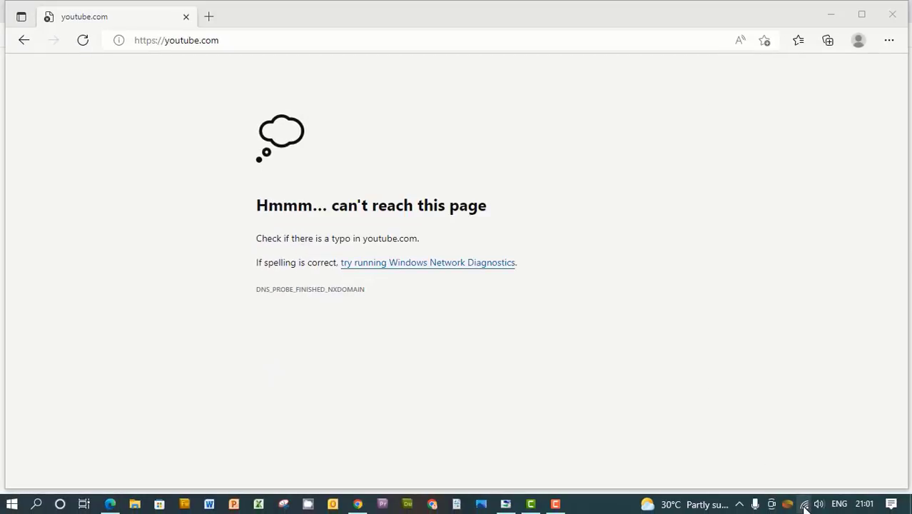
{"action": "left_click", "coordinate": [803, 502]}
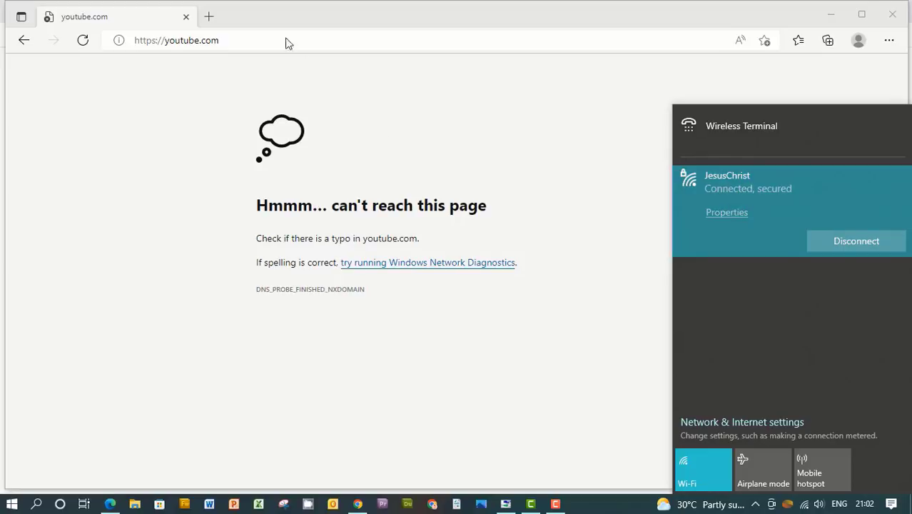
{"action": "mouse_move", "coordinate": [384, 506]}
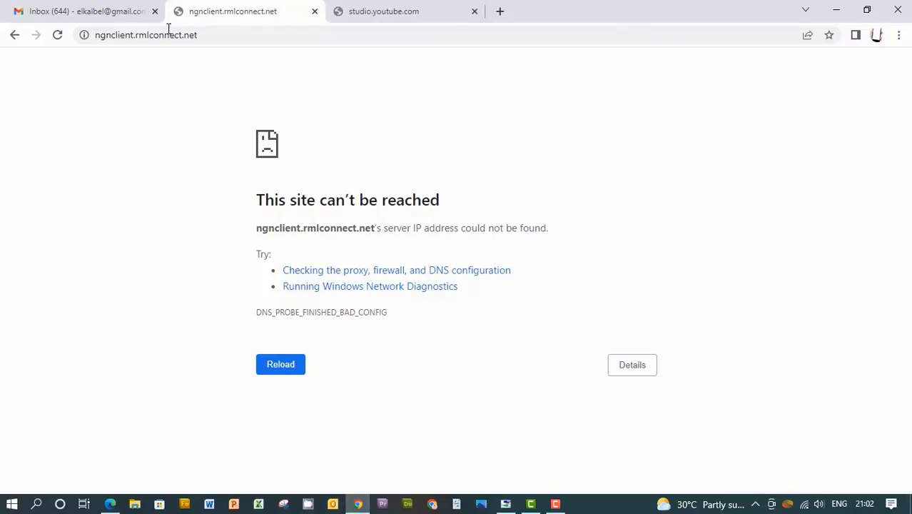
Check the studio.youtube.com tab, then retry loading the ngnclient.rmlconnect.net page
{"action": "left_click", "coordinate": [405, 12]}
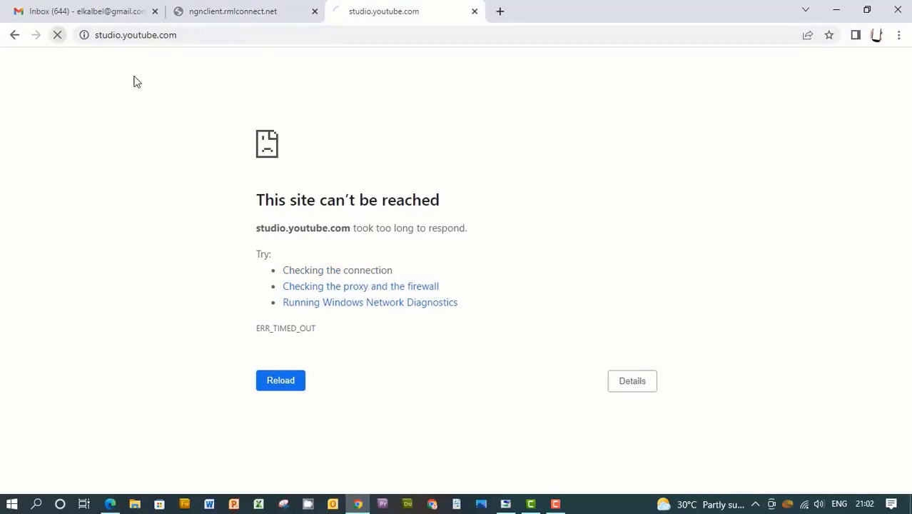
{"action": "left_click", "coordinate": [242, 11]}
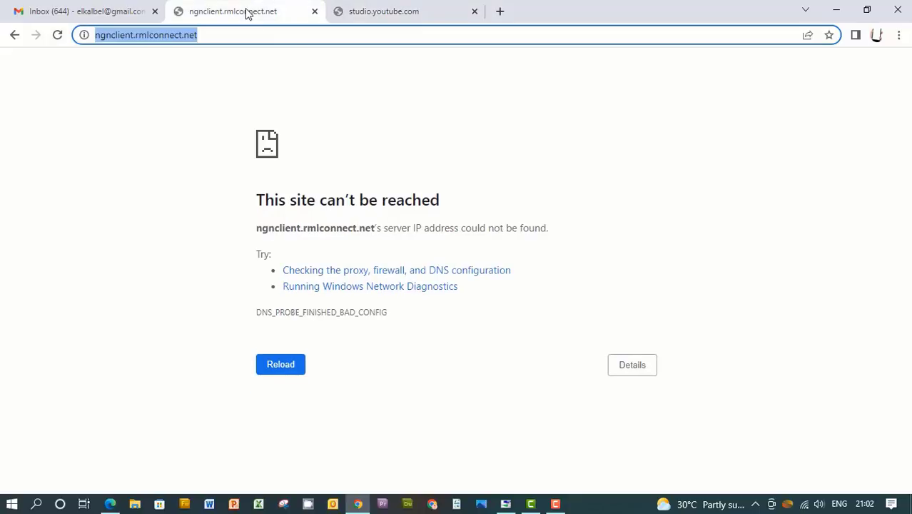
{"action": "left_click", "coordinate": [280, 364]}
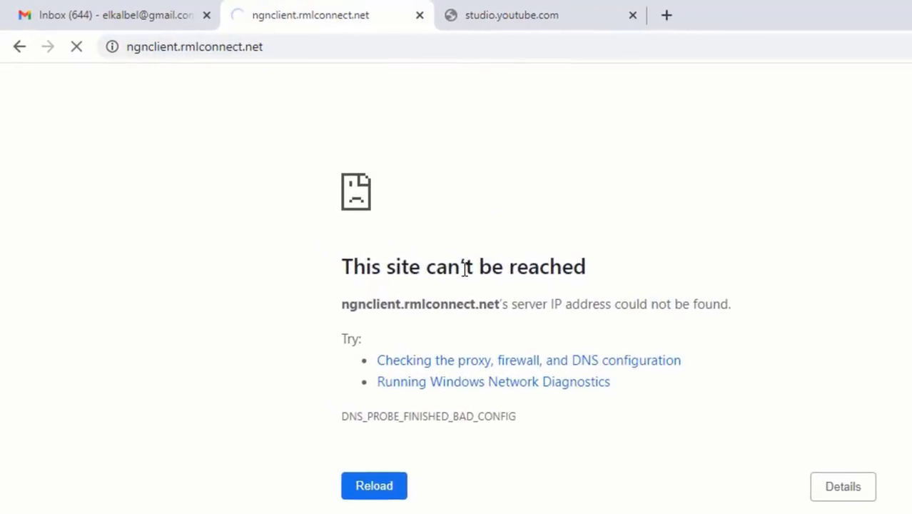
{"action": "mouse_move", "coordinate": [611, 347]}
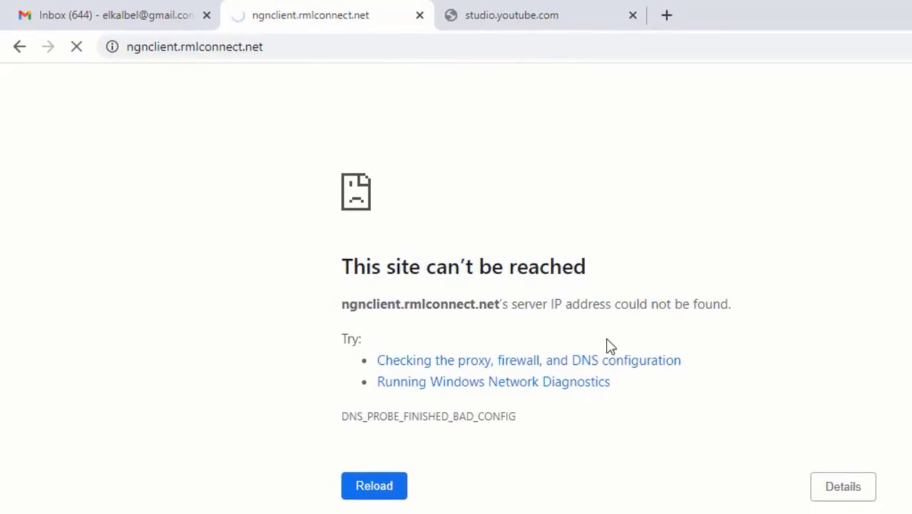
{"action": "mouse_move", "coordinate": [545, 378]}
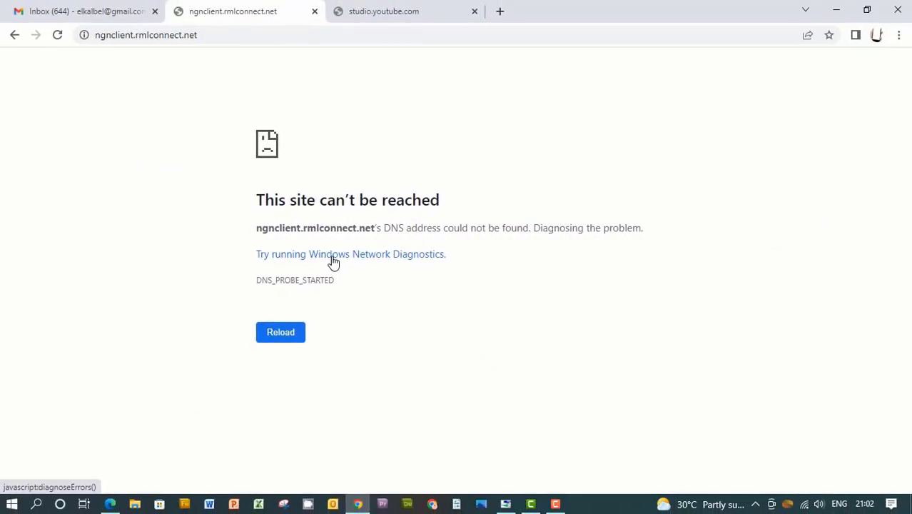
Run Windows Network Diagnostics from Chrome, see the DNS server isn't responding, and close it
{"action": "left_click", "coordinate": [351, 254]}
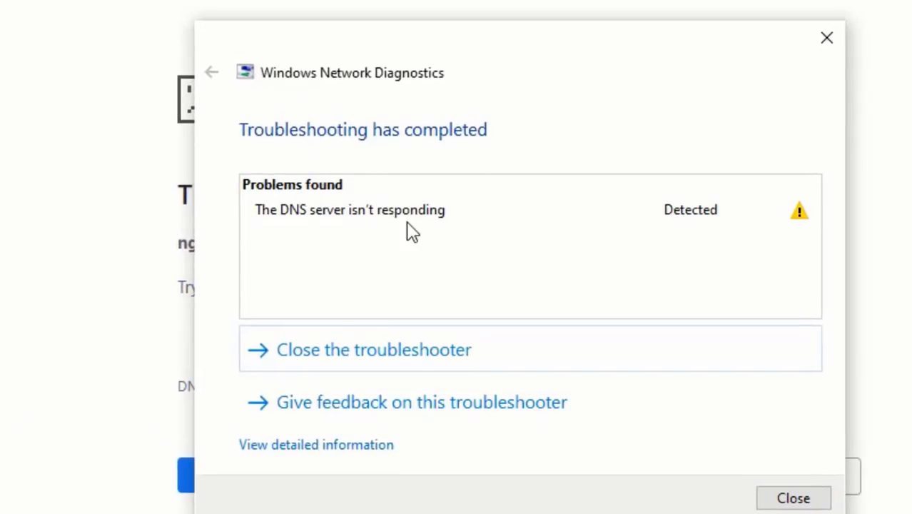
{"action": "mouse_move", "coordinate": [779, 227]}
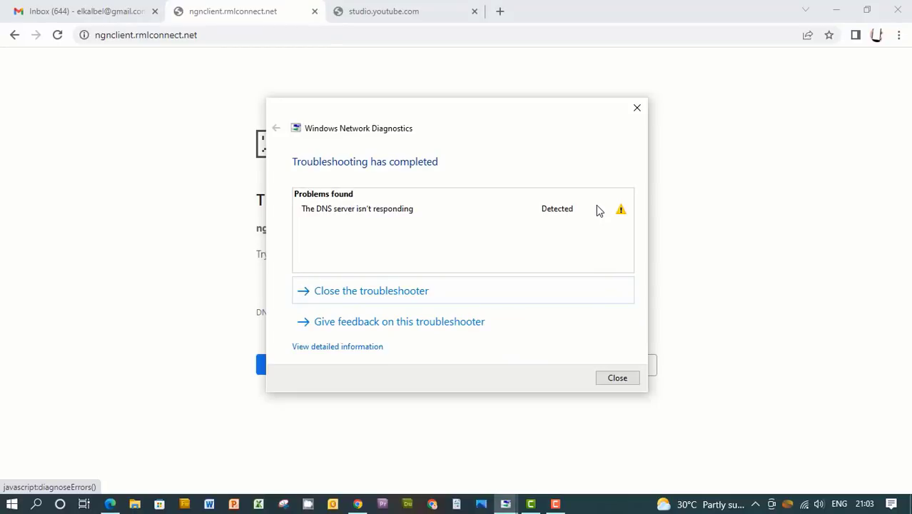
{"action": "mouse_move", "coordinate": [539, 228]}
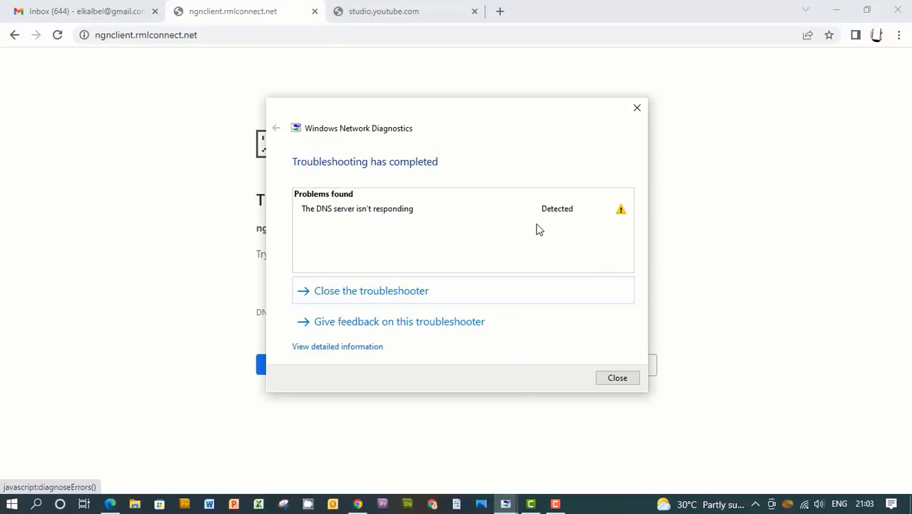
{"action": "left_click", "coordinate": [617, 376]}
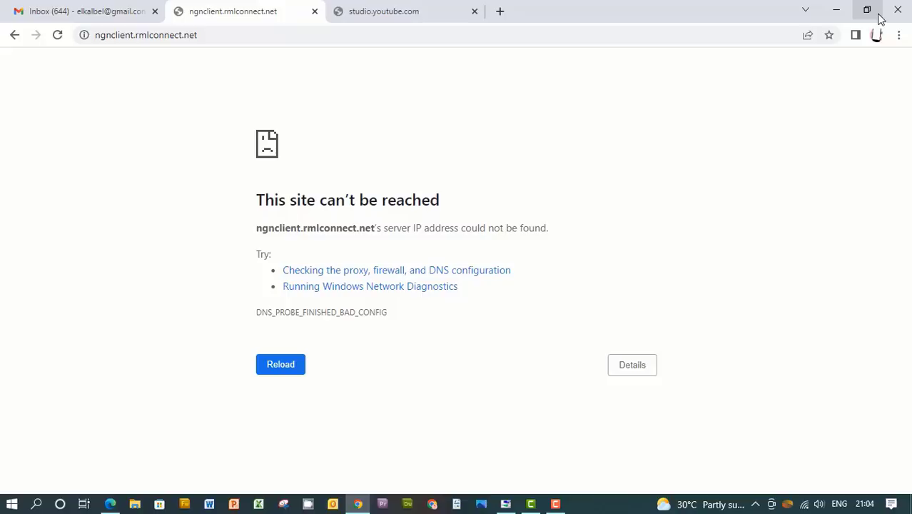
{"action": "mouse_move", "coordinate": [899, 34]}
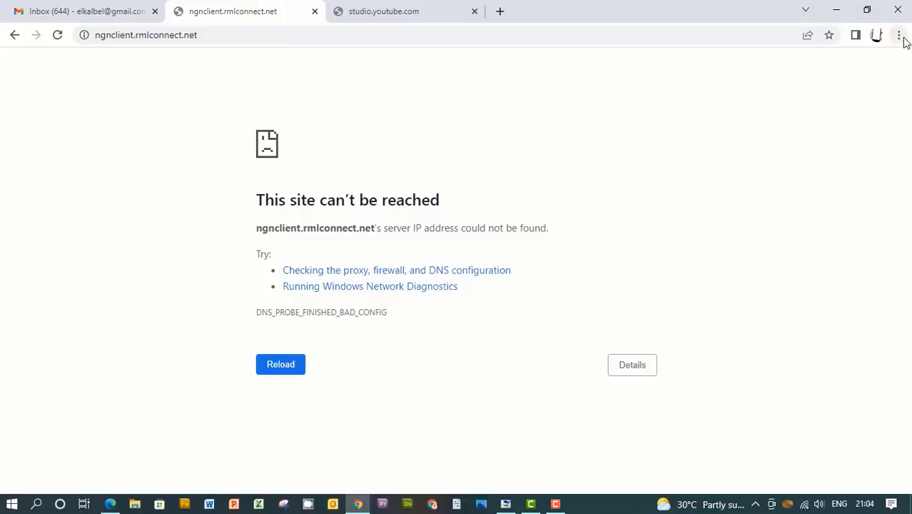
View Chrome's Privacy and security settings via the main menu, then close the Settings tab
{"action": "left_click", "coordinate": [899, 35]}
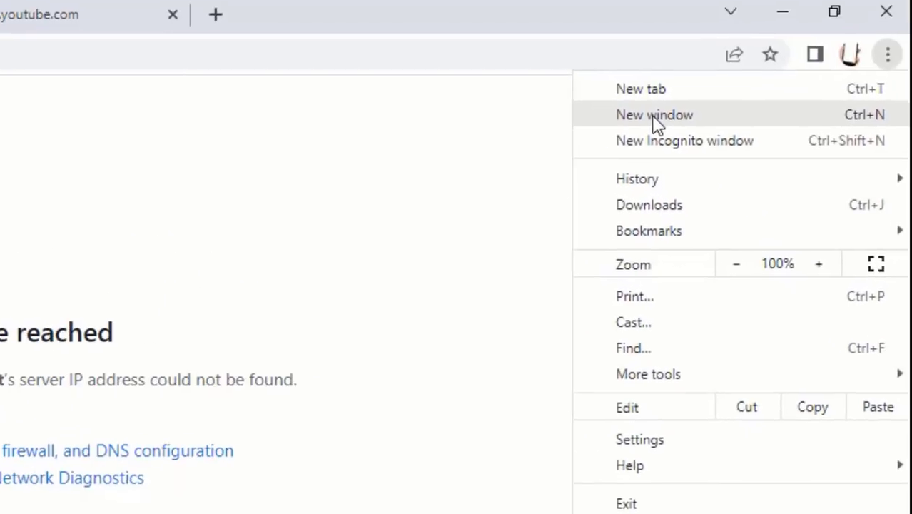
{"action": "left_click", "coordinate": [639, 439]}
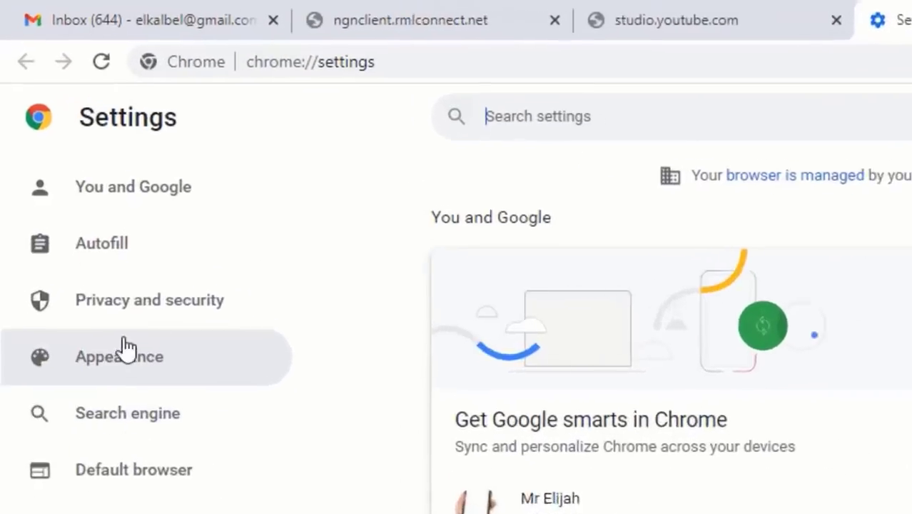
{"action": "left_click", "coordinate": [149, 300]}
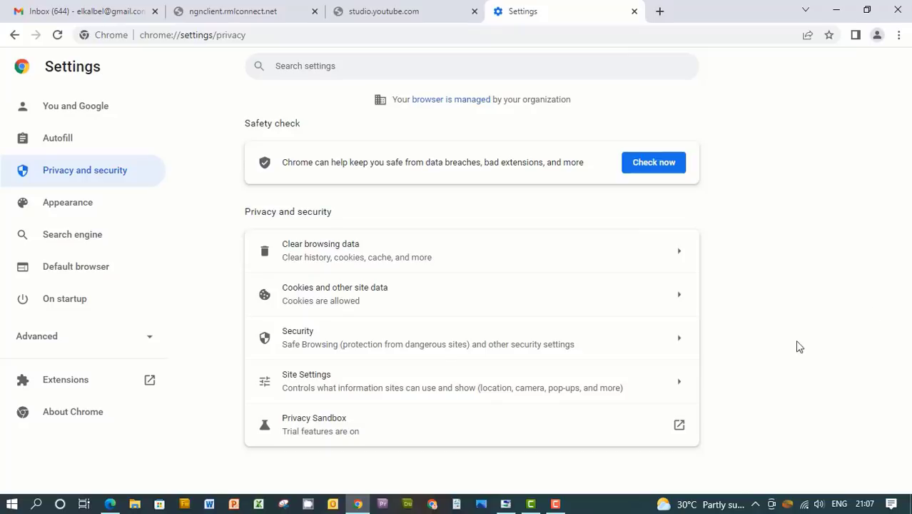
{"action": "mouse_move", "coordinate": [632, 13]}
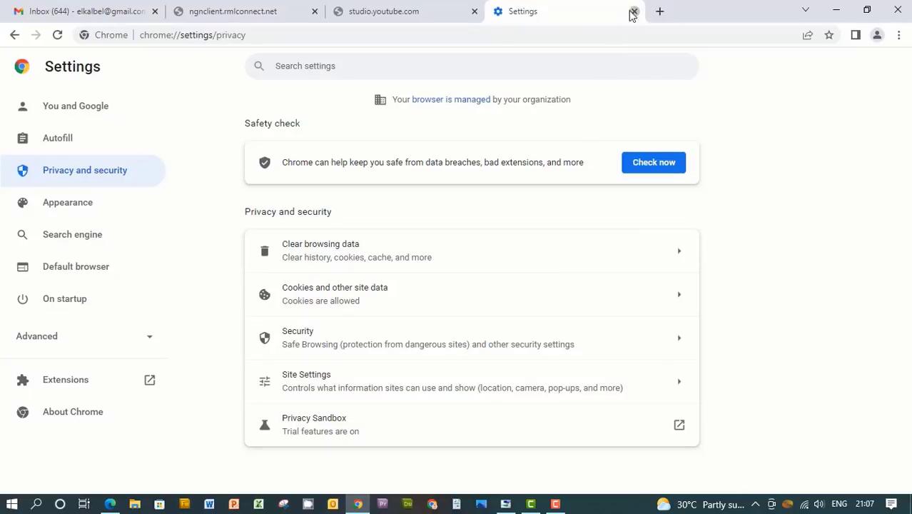
{"action": "left_click", "coordinate": [634, 12]}
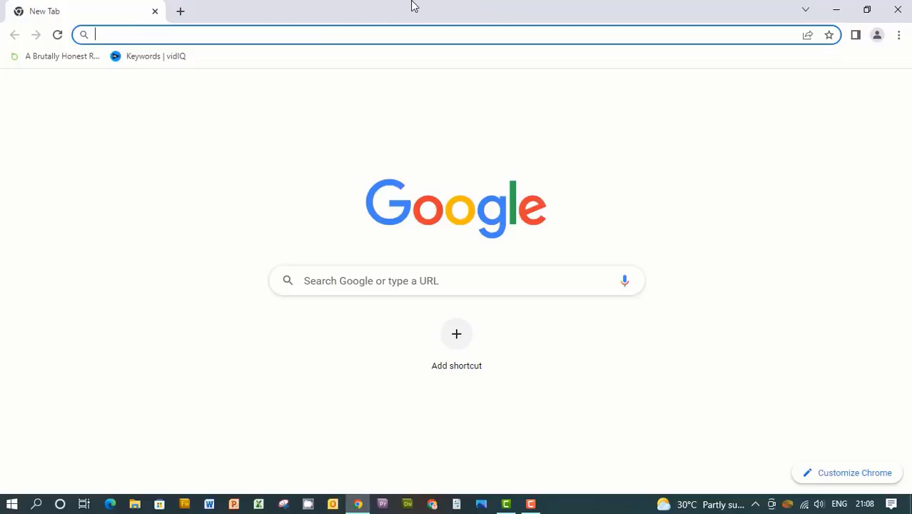
Search 'gma' from the address bar and open the YouTube result from Google's results
{"action": "type", "text": "g"}
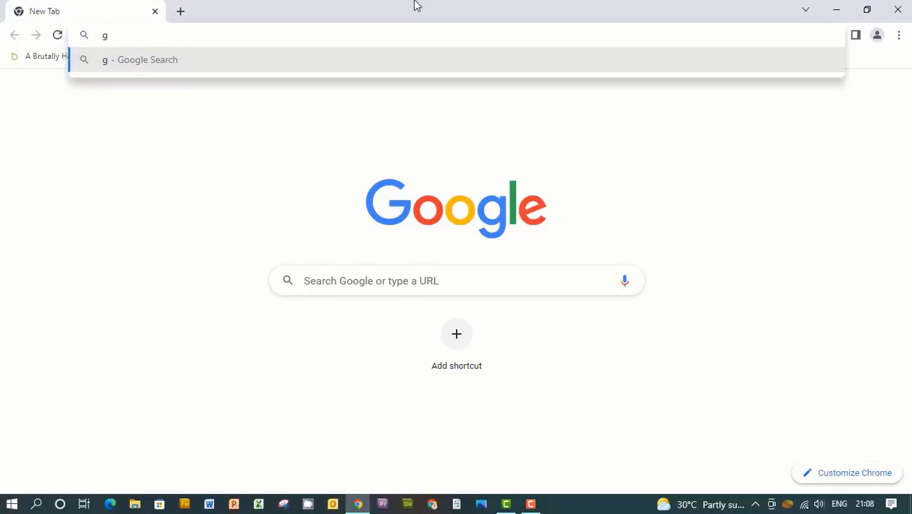
{"action": "type", "text": "ma"}
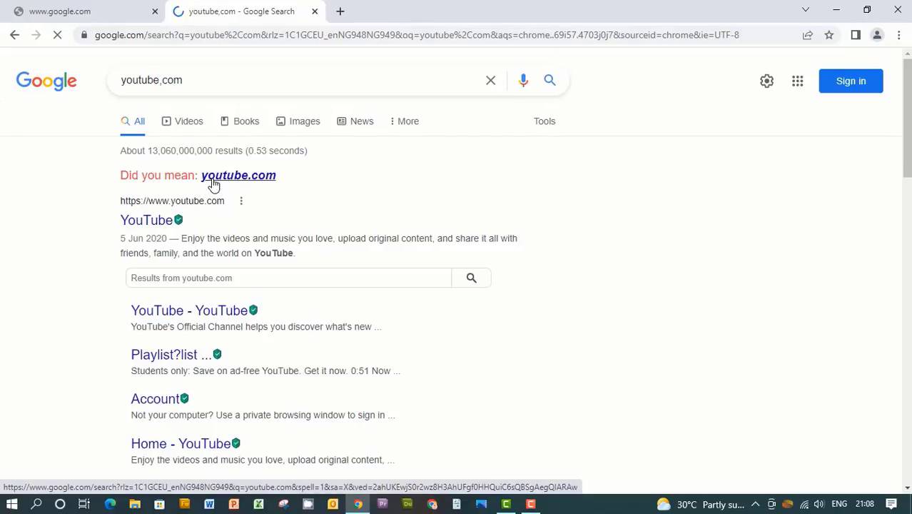
{"action": "left_click", "coordinate": [237, 174]}
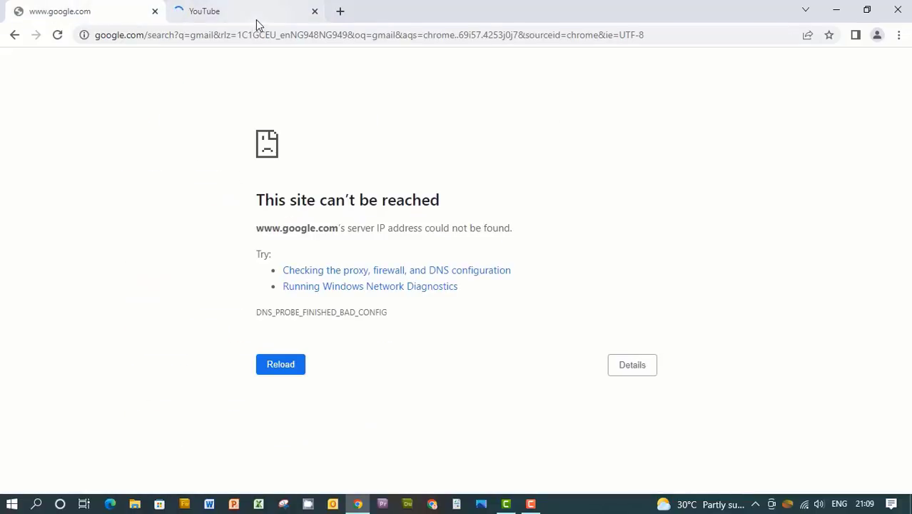
Reload the failed google.com search until results appear, then open the Google sign-in result
{"action": "left_click", "coordinate": [280, 363]}
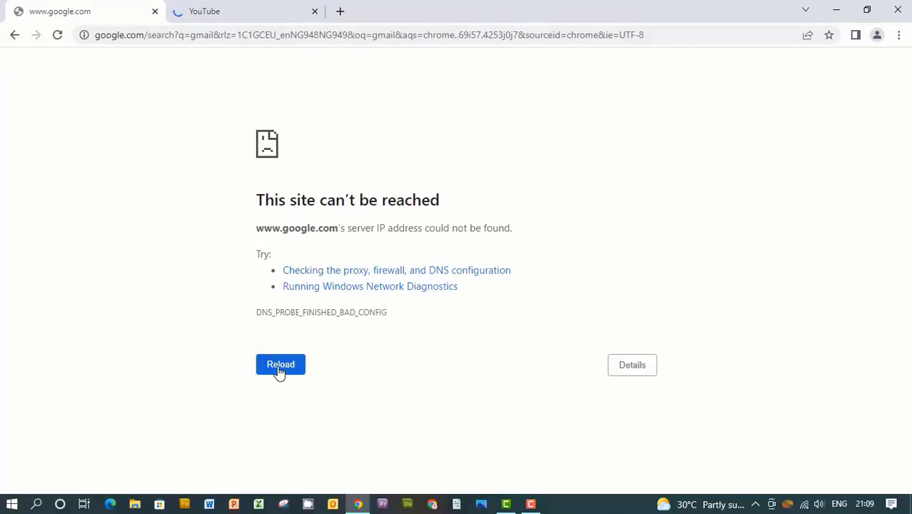
{"action": "left_click", "coordinate": [280, 364]}
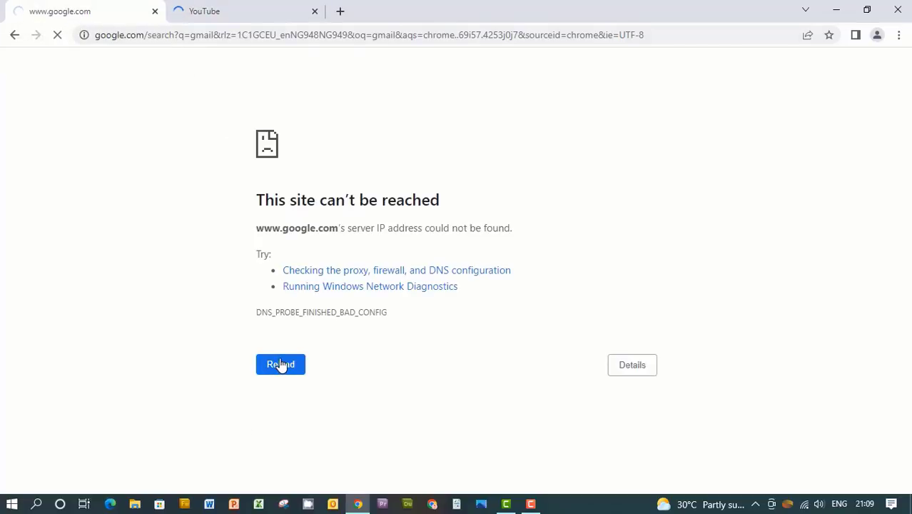
{"action": "left_click", "coordinate": [280, 365]}
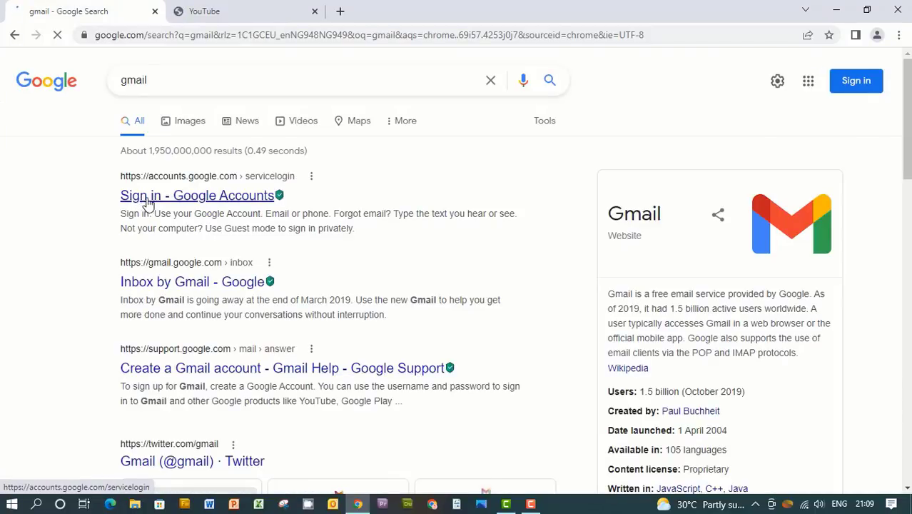
{"action": "left_click", "coordinate": [197, 194]}
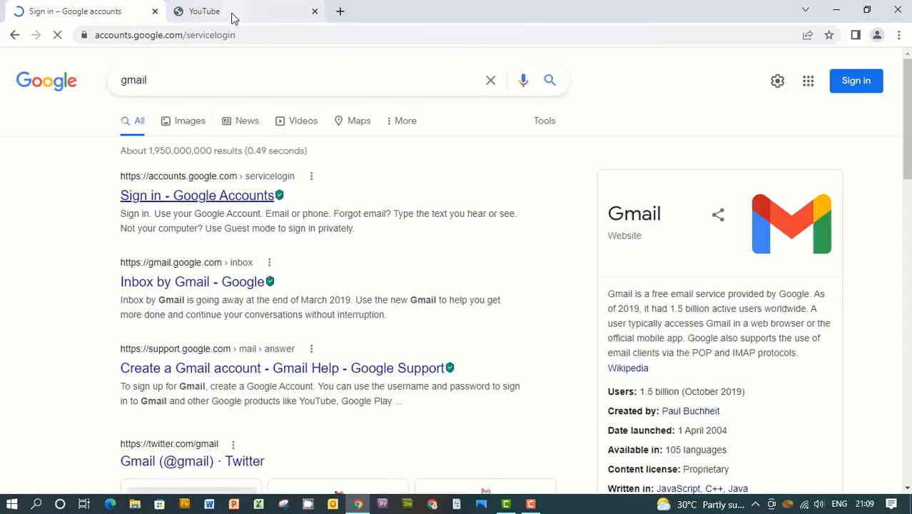
Switch to the YouTube tab and scroll down its loaded home page
{"action": "left_click", "coordinate": [206, 11]}
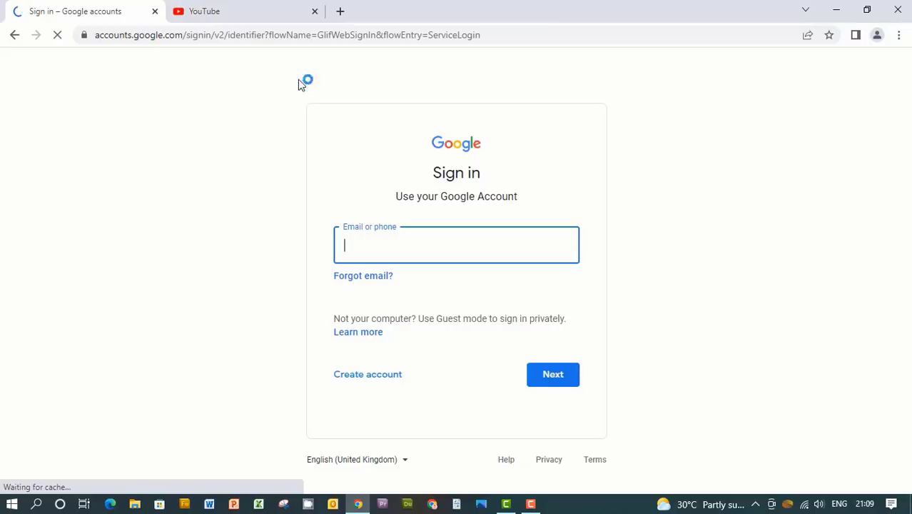
{"action": "left_click", "coordinate": [204, 11]}
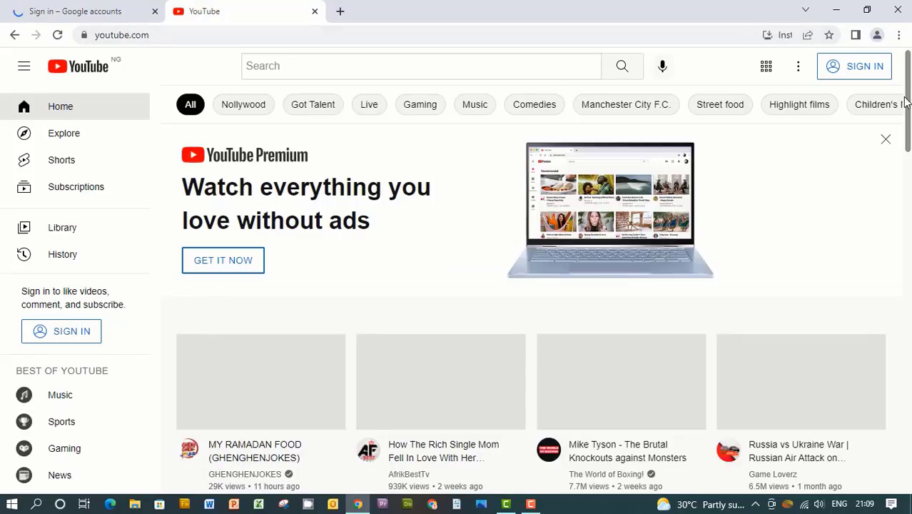
{"action": "scroll", "scroll_direction": "down", "scroll_amount": 3}
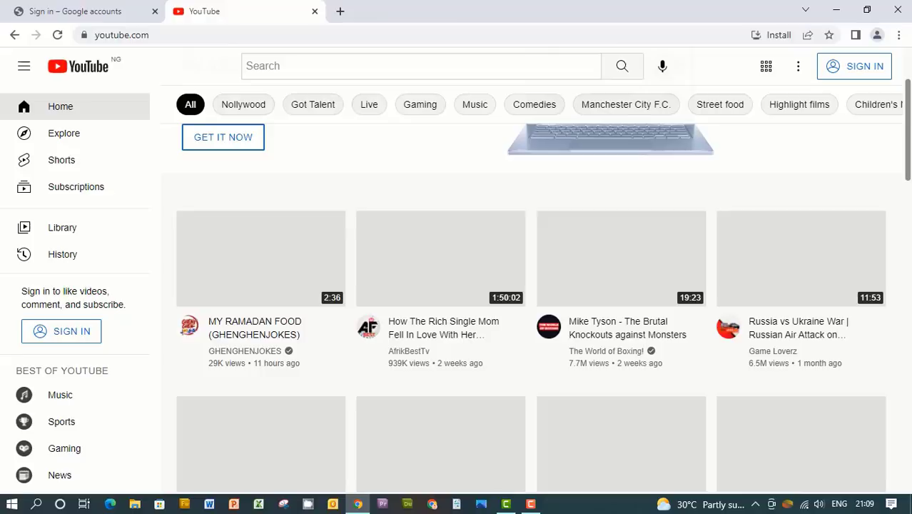